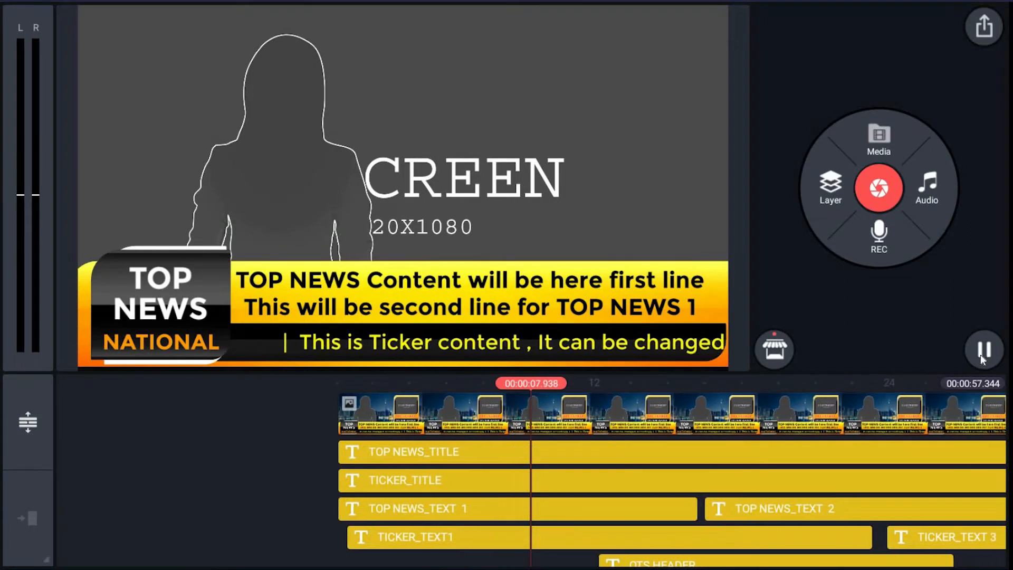
# Step: Pause the template preview so the full timeline of layers is shown
pyautogui.click(982, 350)
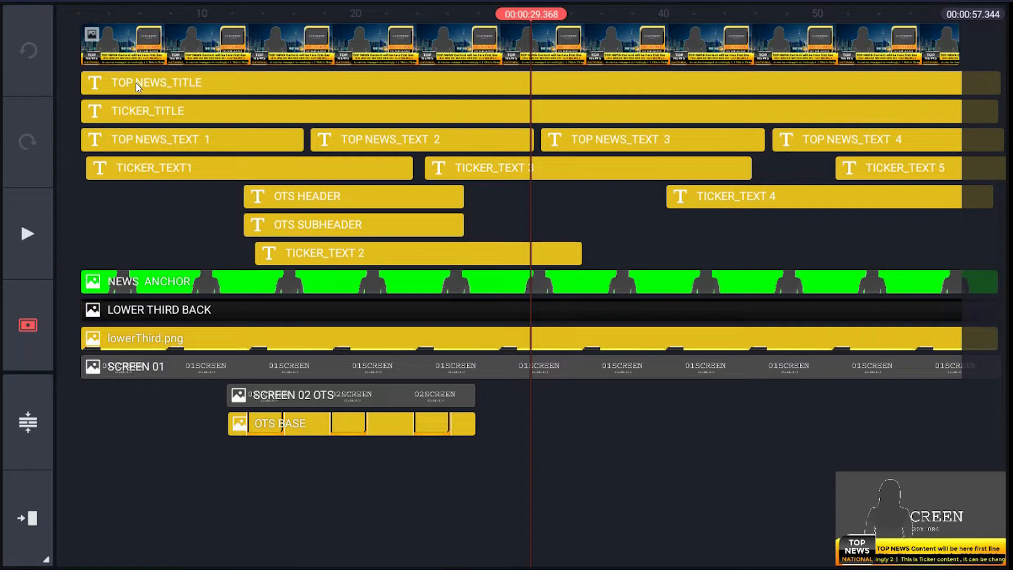
pyautogui.moveTo(146, 119)
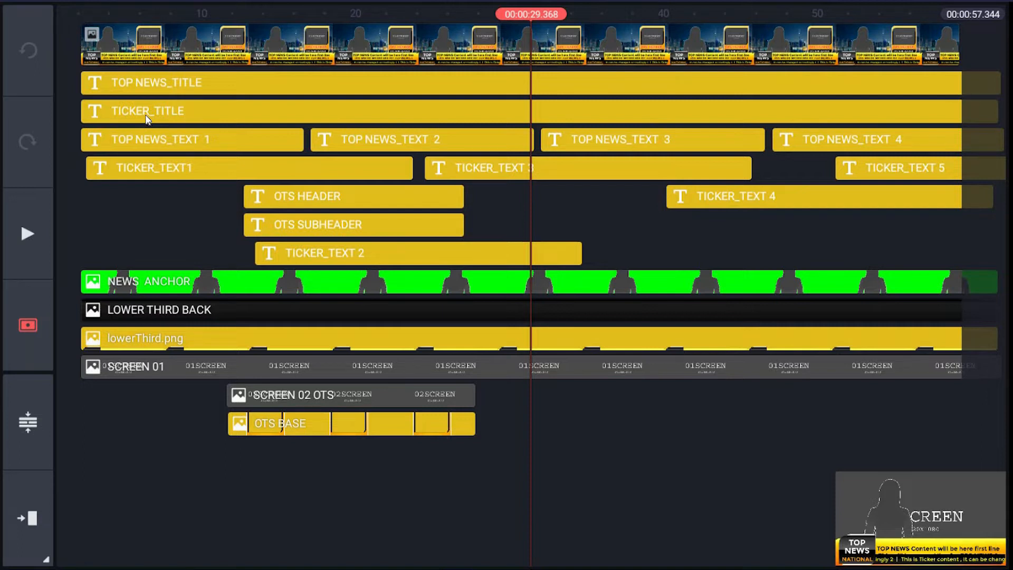
pyautogui.moveTo(325, 234)
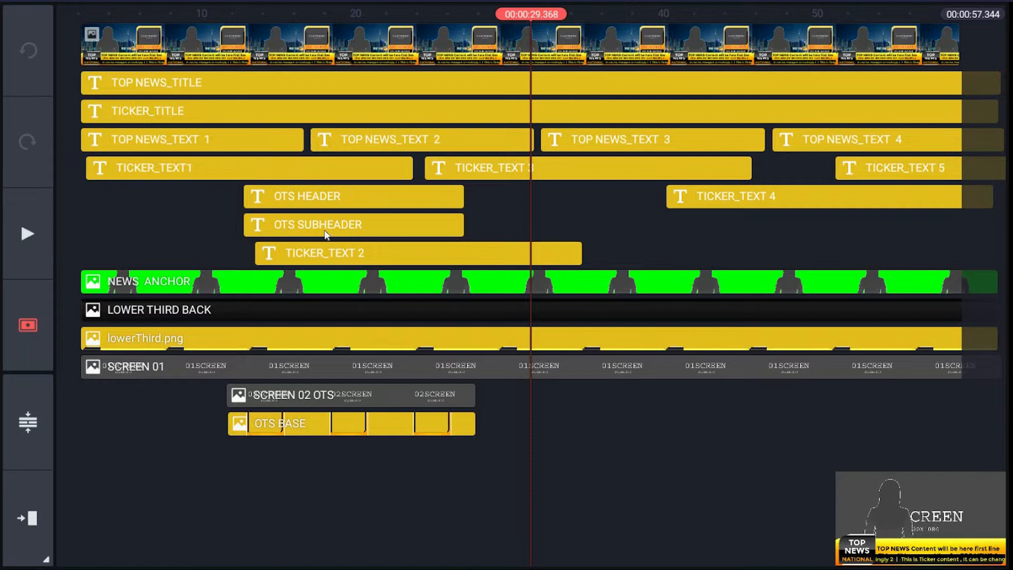
pyautogui.moveTo(149, 159)
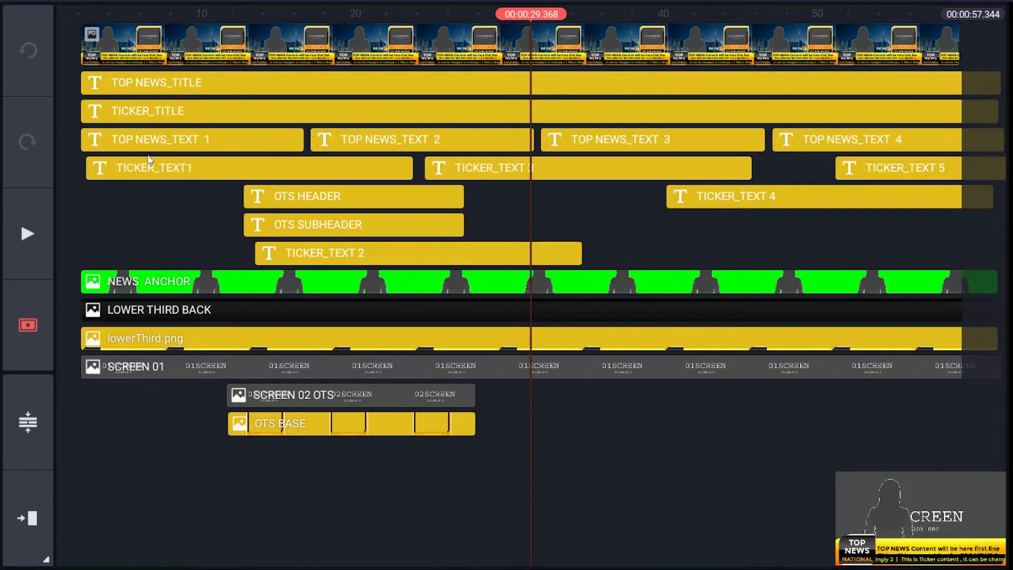
pyautogui.moveTo(138, 142)
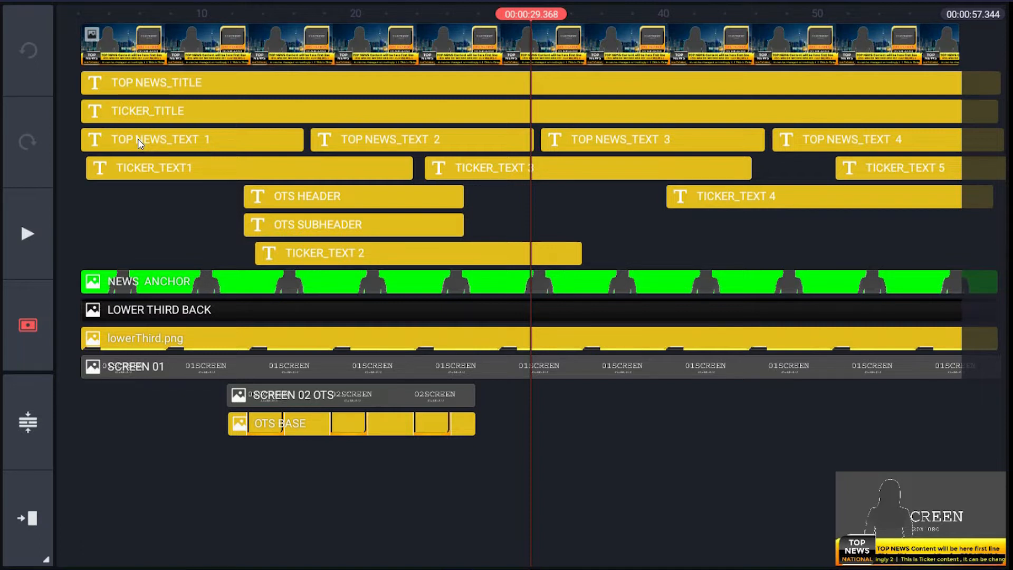
pyautogui.moveTo(189, 140)
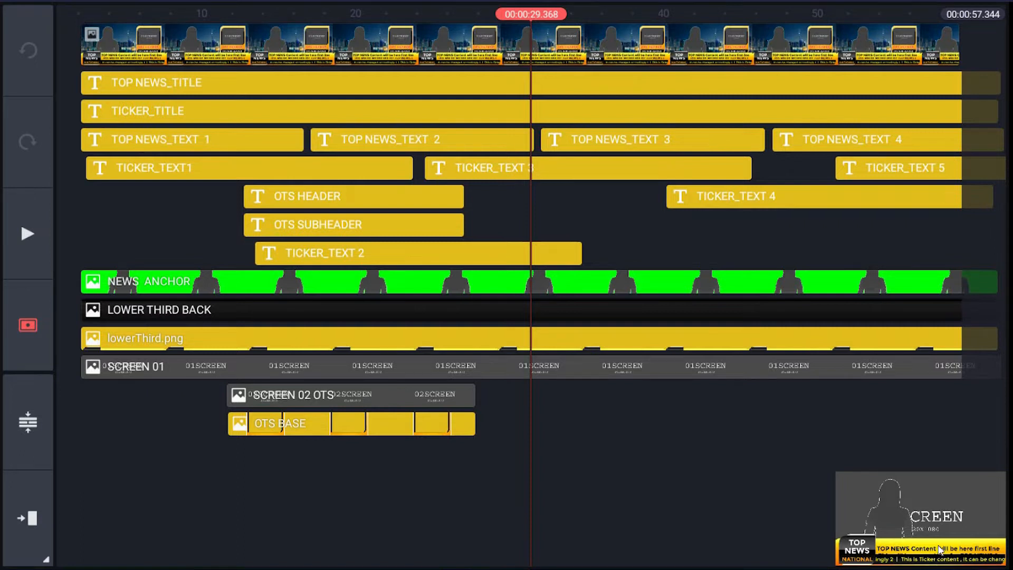
pyautogui.moveTo(139, 176)
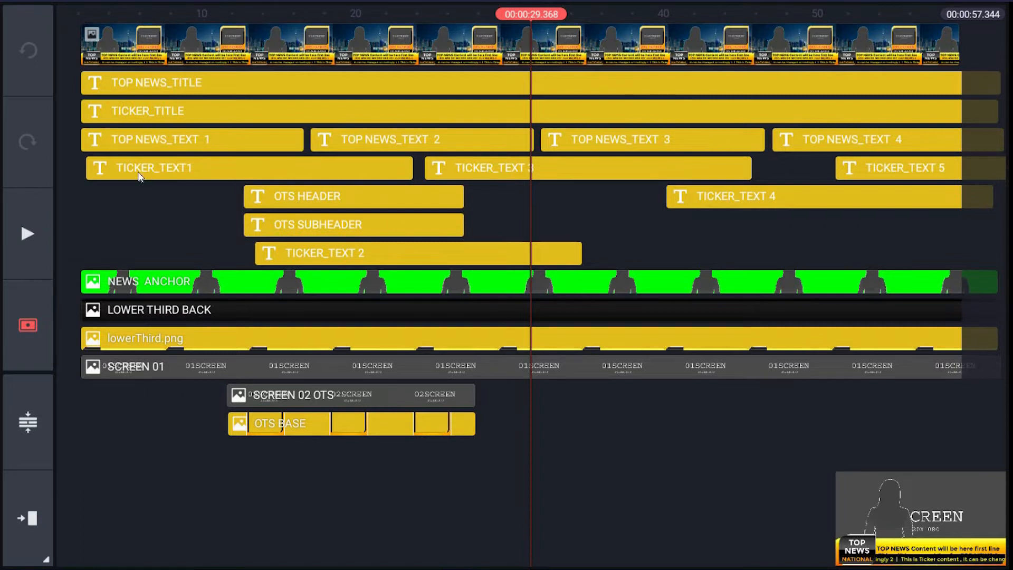
pyautogui.moveTo(908, 181)
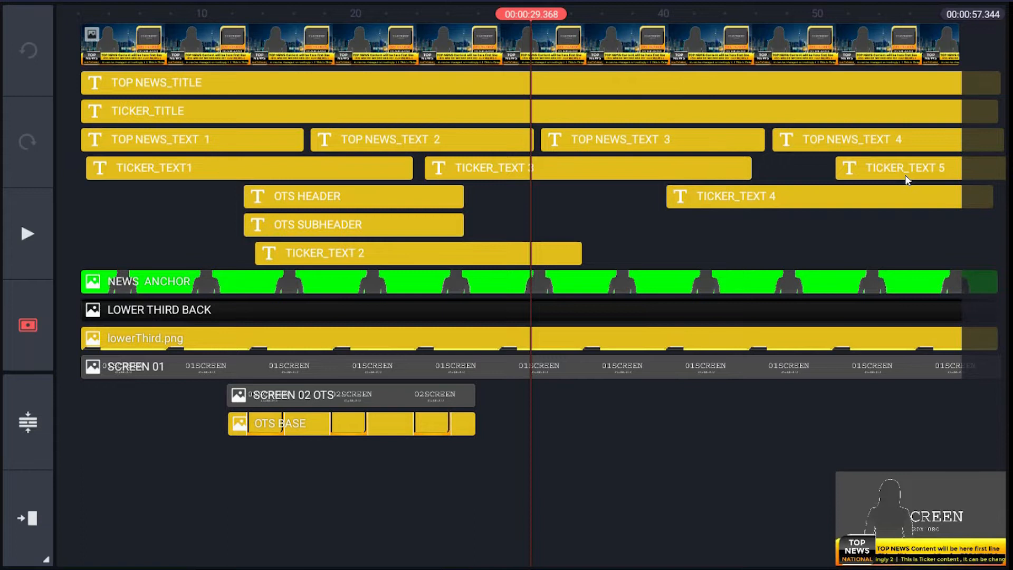
pyautogui.moveTo(514, 200)
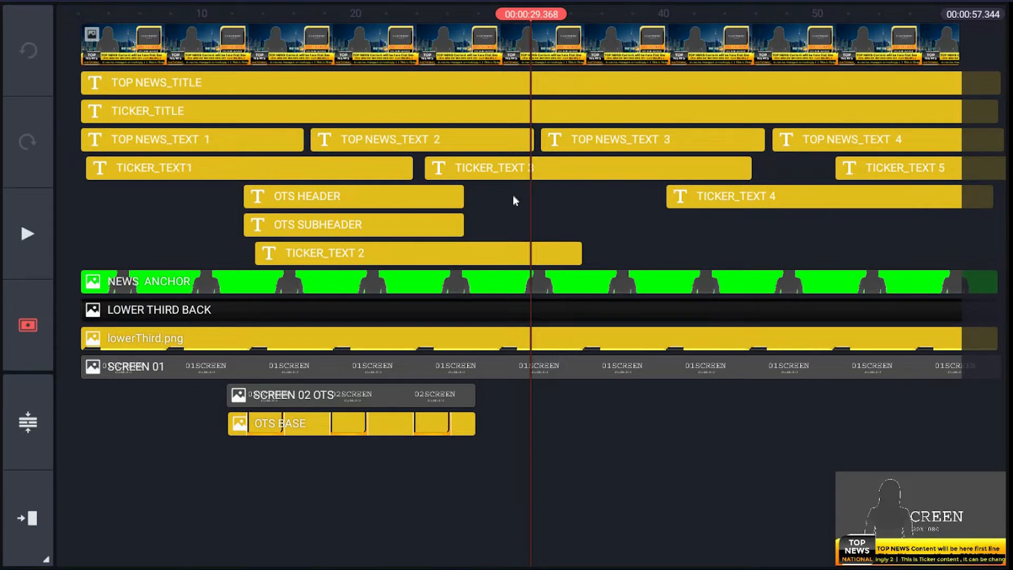
pyautogui.moveTo(332, 298)
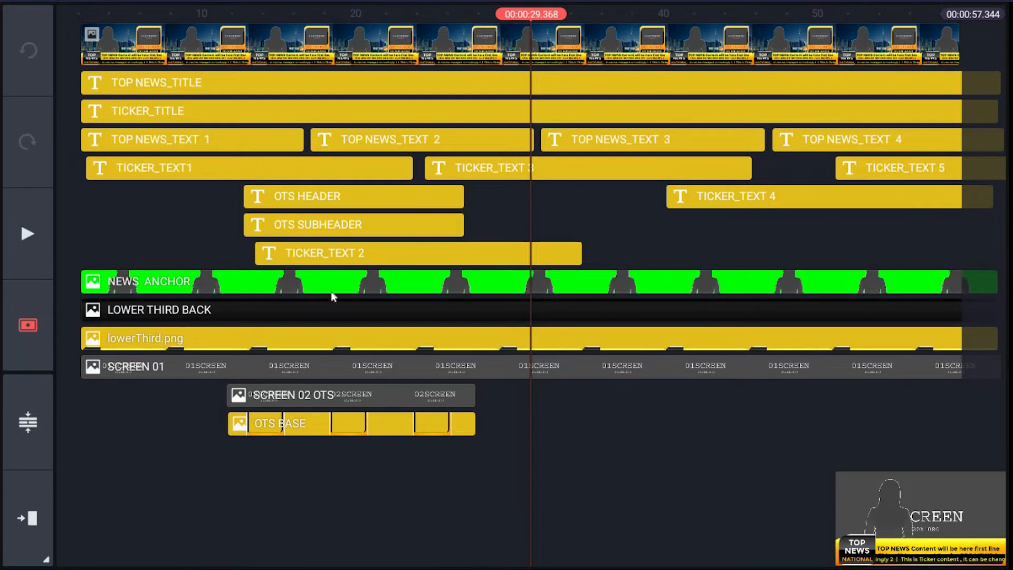
pyautogui.moveTo(281, 225)
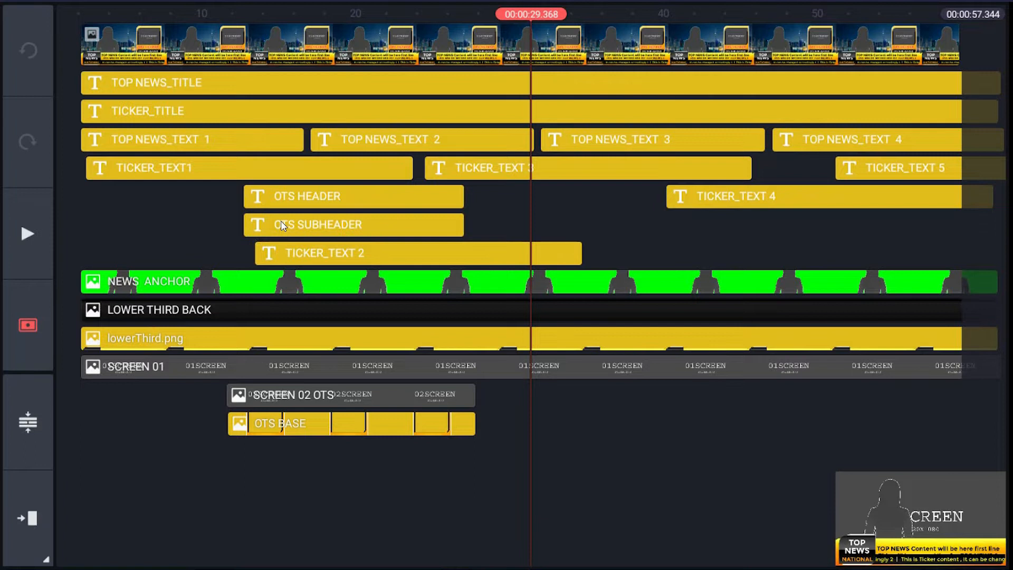
pyautogui.moveTo(368, 230)
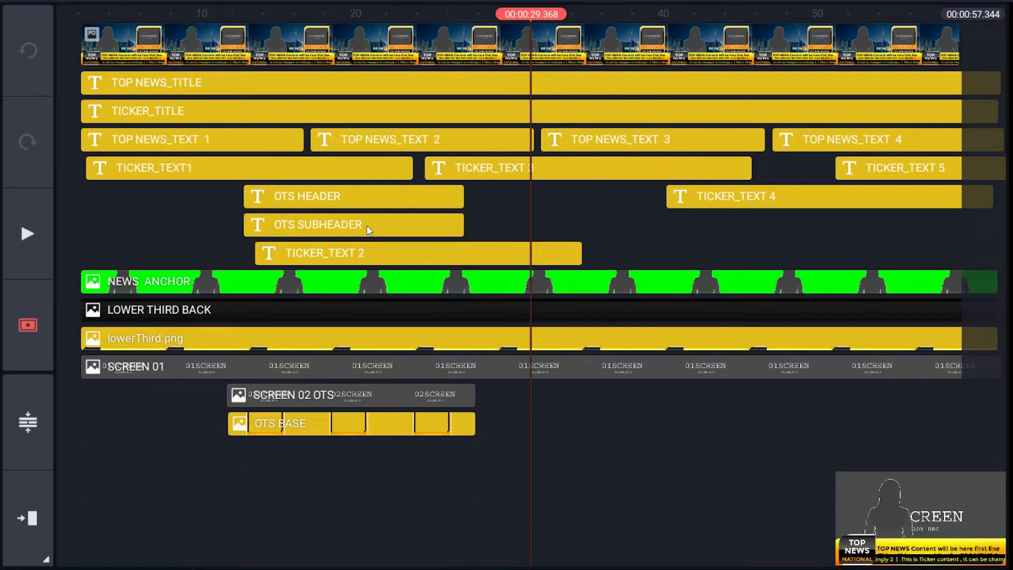
pyautogui.moveTo(291, 233)
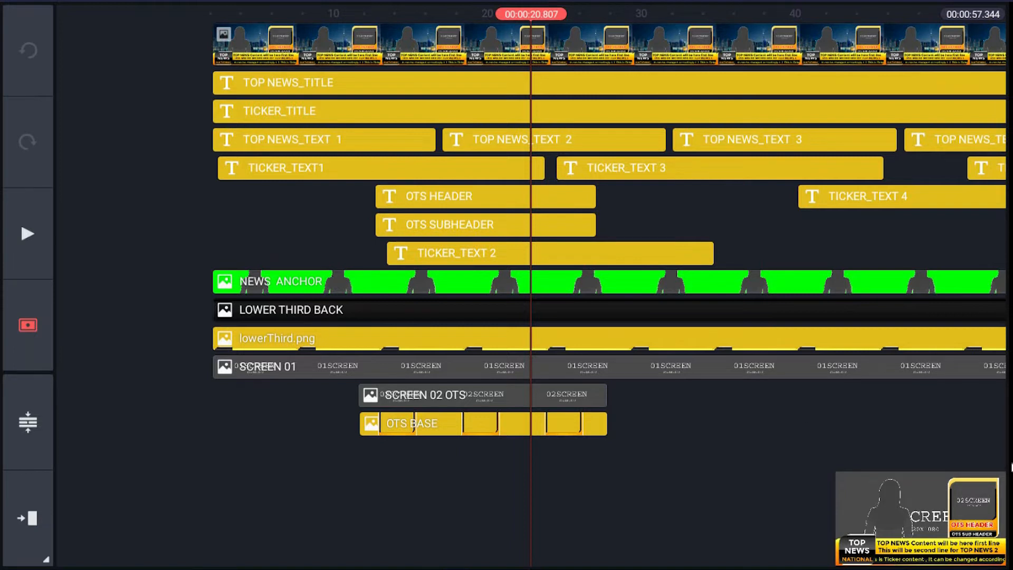
pyautogui.moveTo(476, 394)
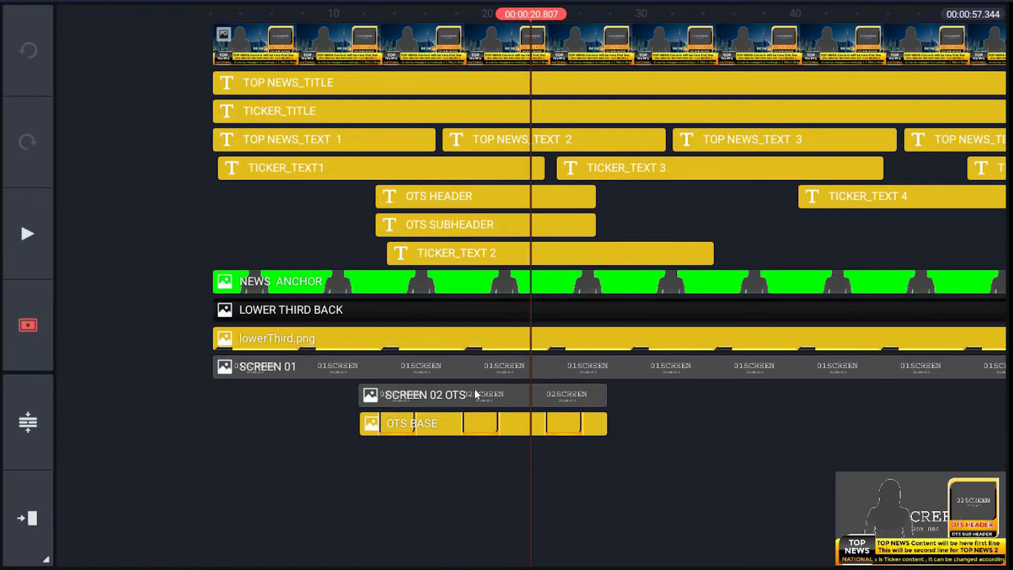
pyautogui.moveTo(876, 542)
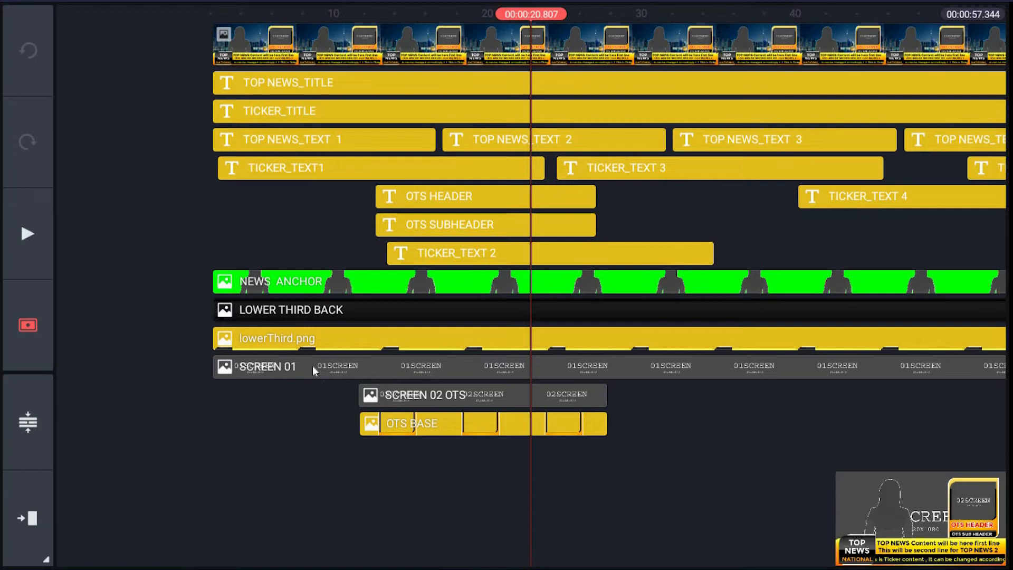
pyautogui.moveTo(904, 560)
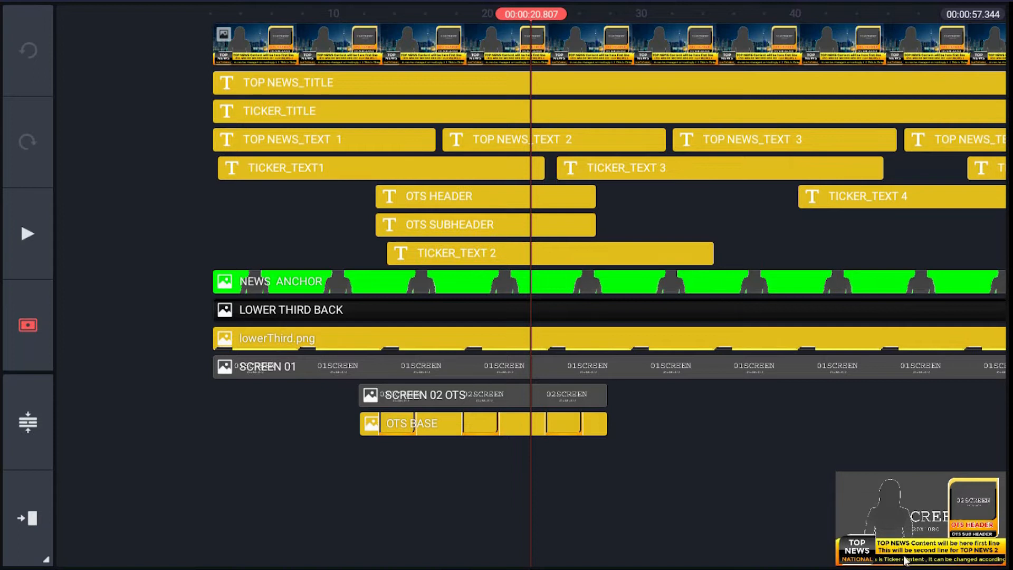
pyautogui.moveTo(436, 395)
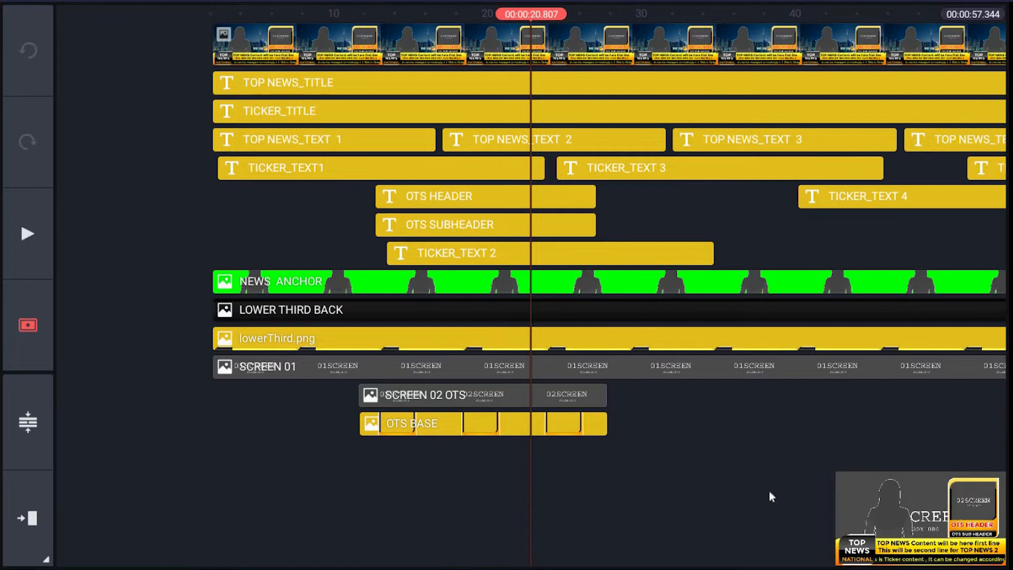
pyautogui.moveTo(534, 469)
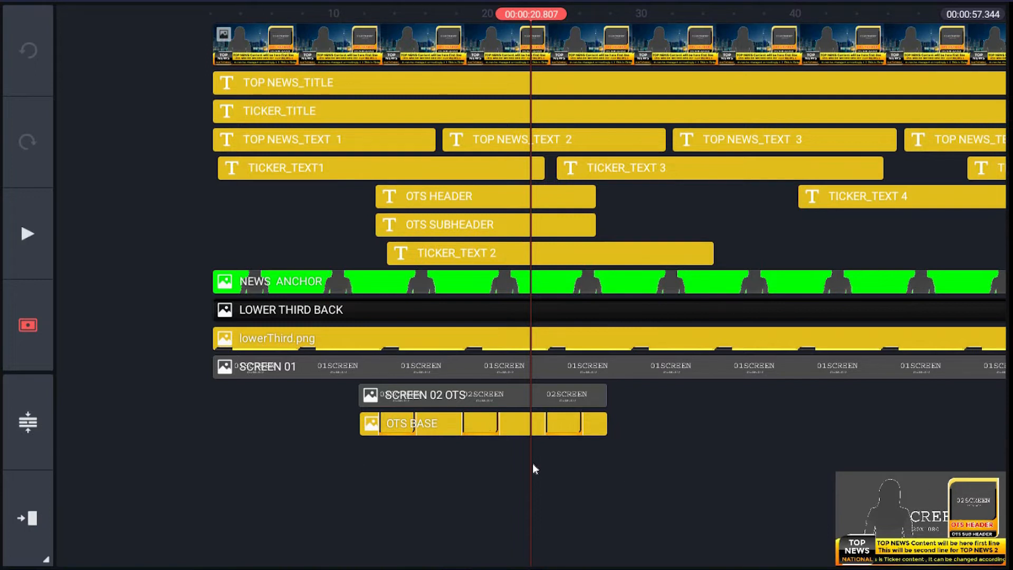
pyautogui.moveTo(33, 431)
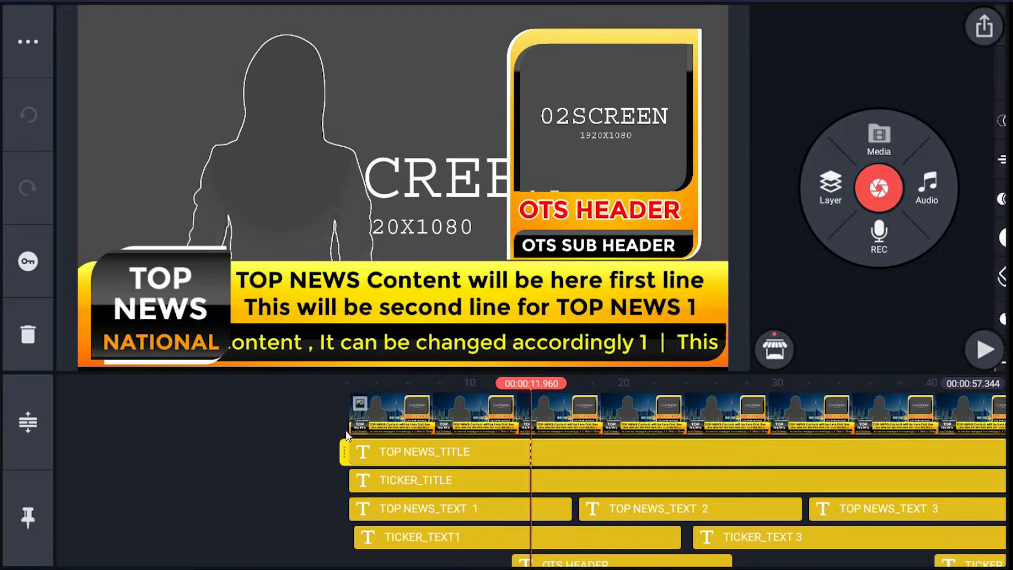
pyautogui.click(158, 304)
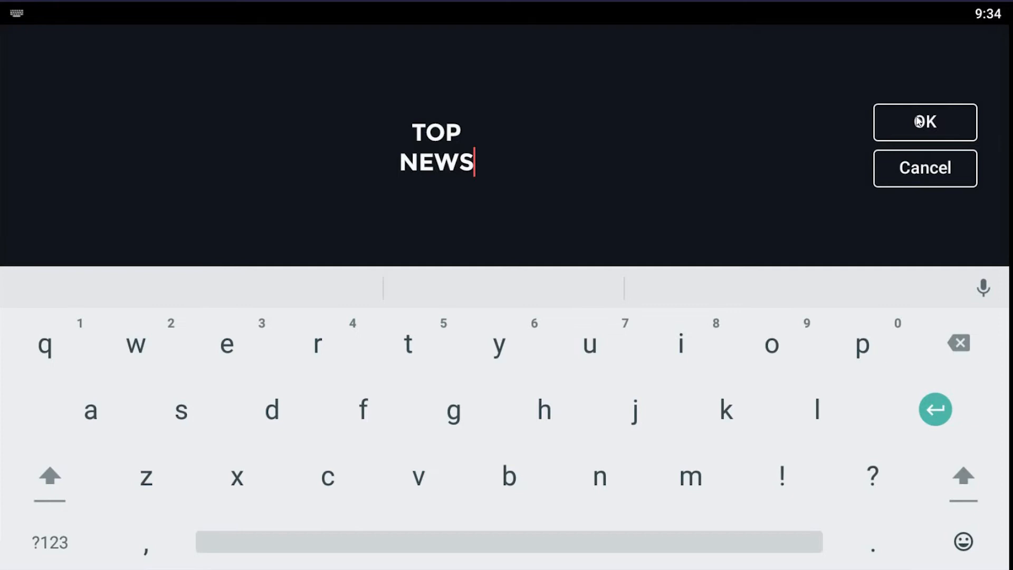
pyautogui.click(924, 123)
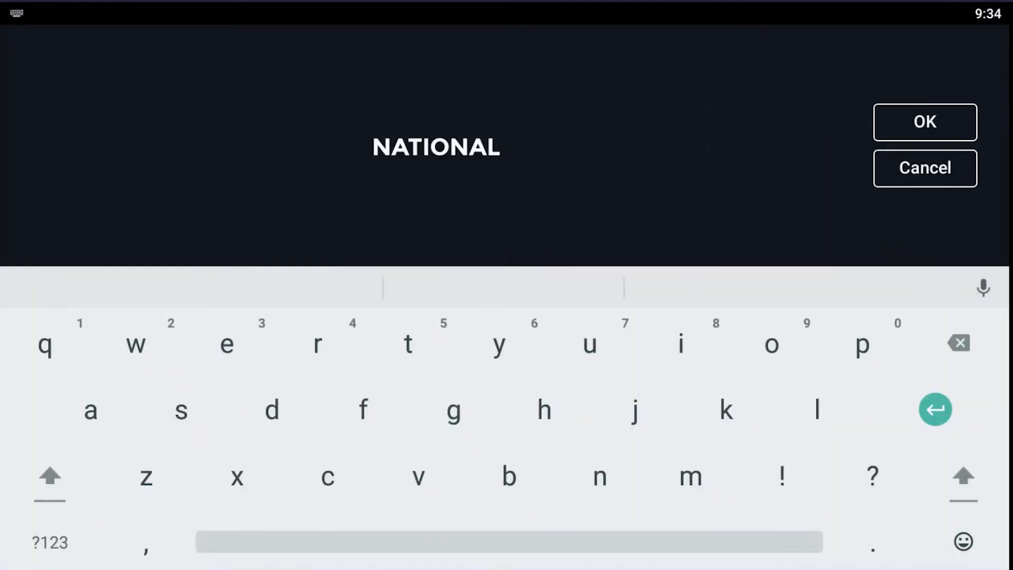
pyautogui.click(923, 122)
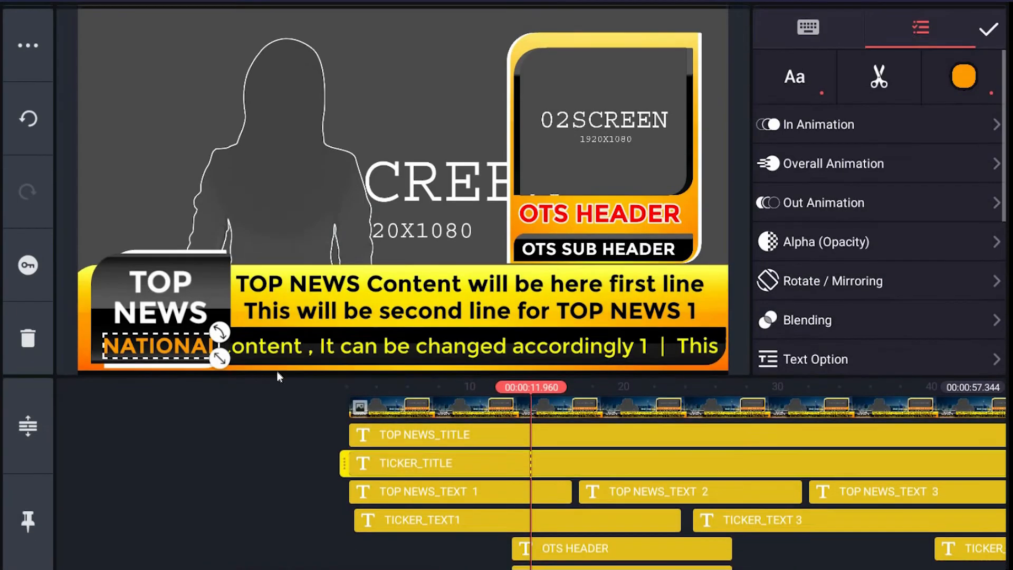
pyautogui.click(988, 31)
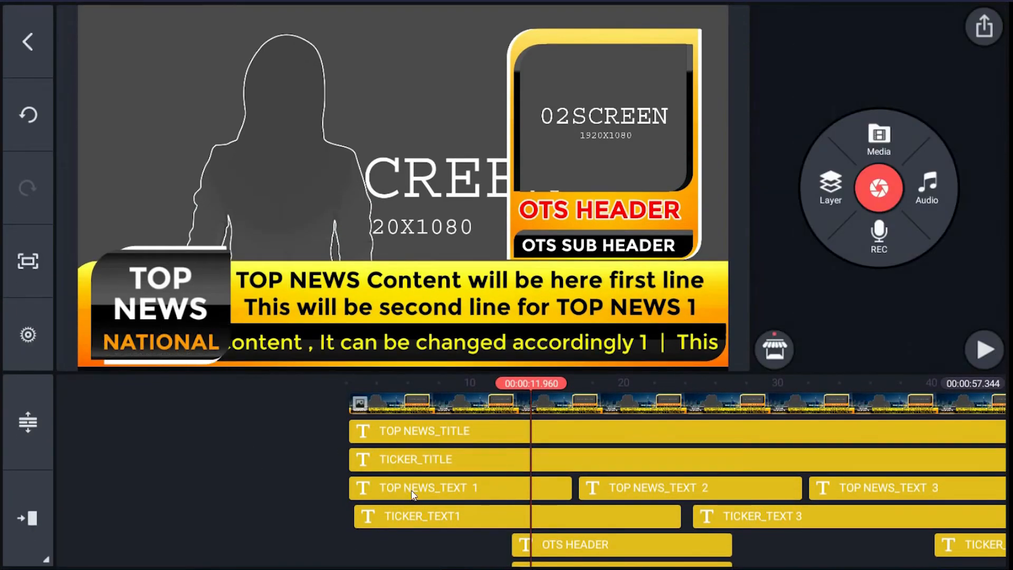
# Step: Confirm the first TOP NEWS_TEXT headline and the TICKER_TEXT1 line without changing their wording
pyautogui.click(459, 488)
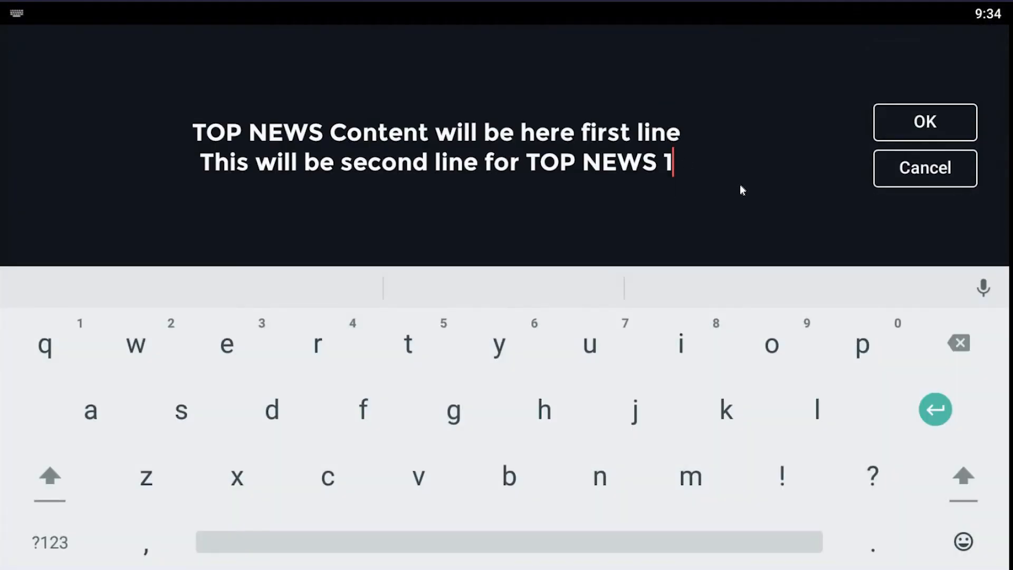
pyautogui.click(924, 123)
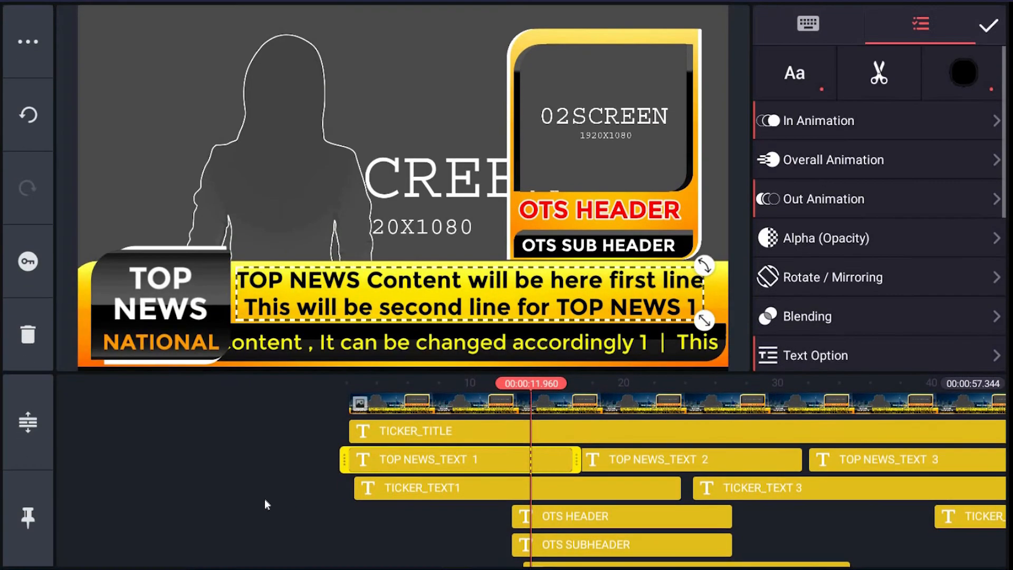
pyautogui.click(988, 26)
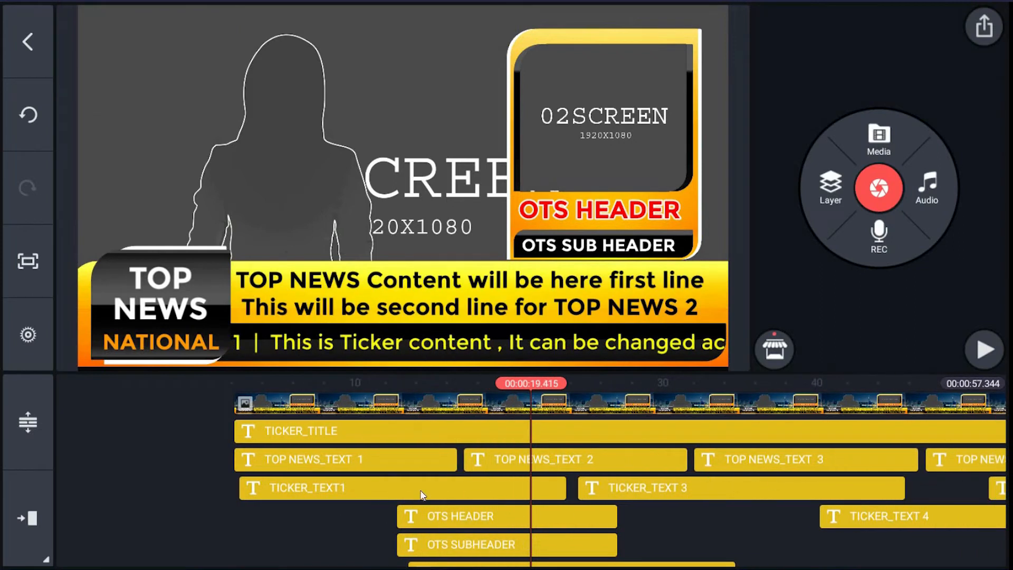
pyautogui.scroll(-3)
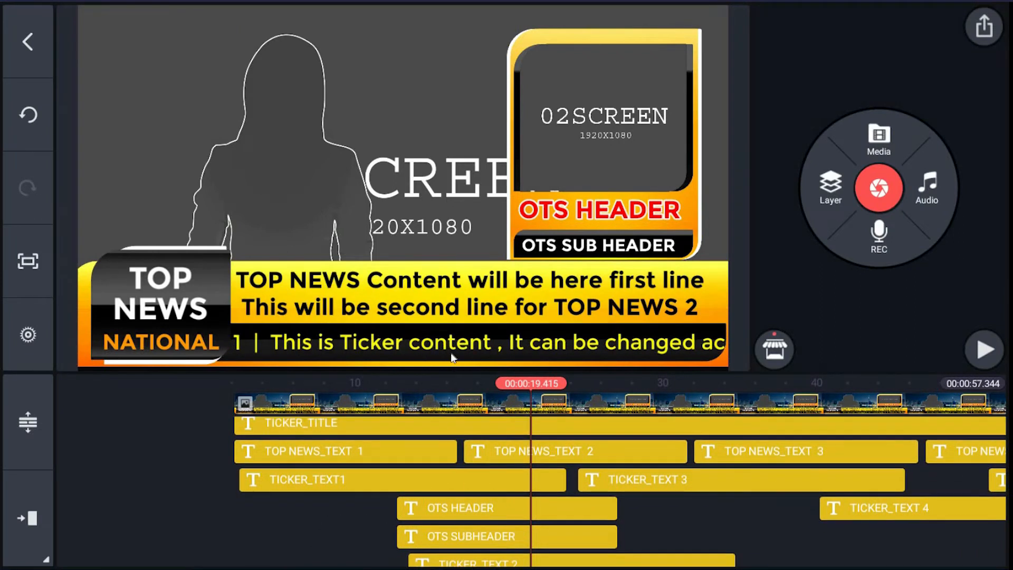
pyautogui.moveTo(370, 522)
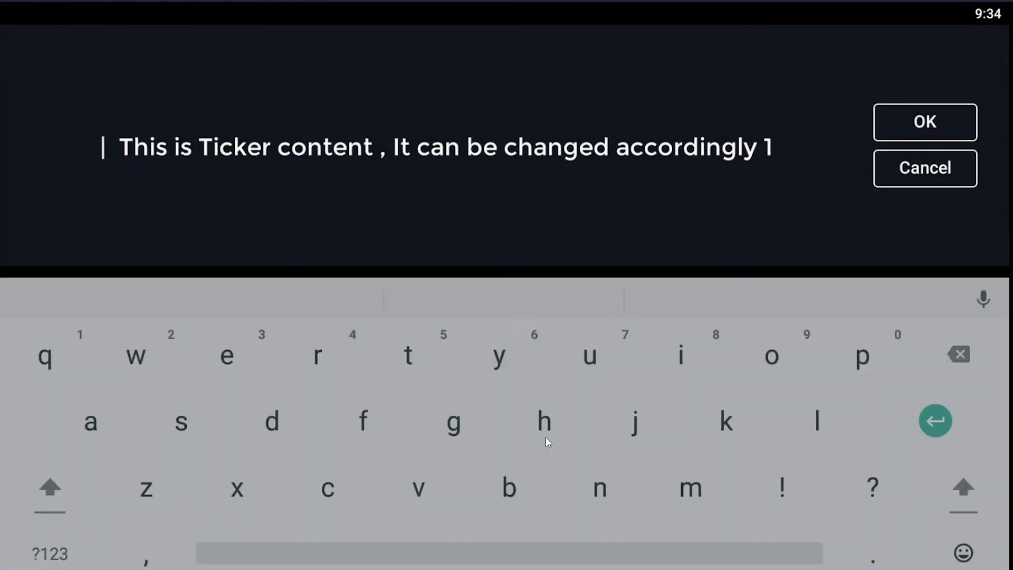
pyautogui.click(924, 122)
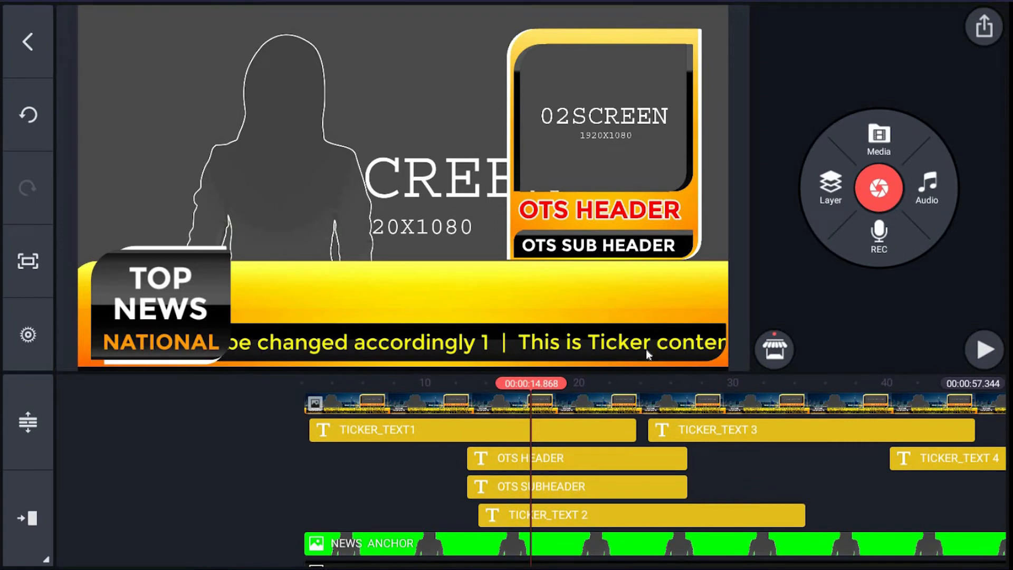
pyautogui.moveTo(730, 167)
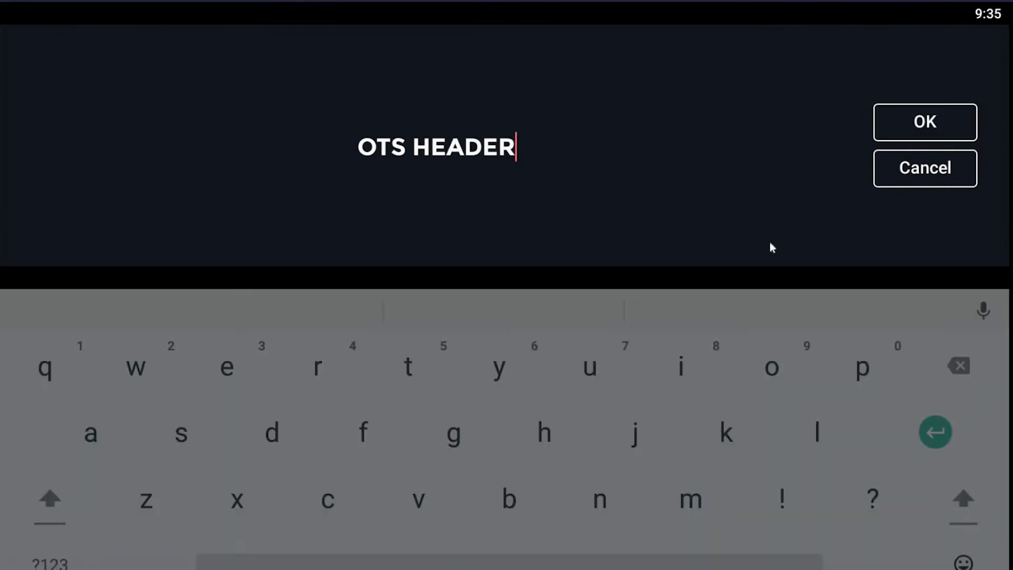
# Step: Confirm the OTS HEADER and OTS SUB HEADER texts unchanged and return to the main editor
pyautogui.click(925, 122)
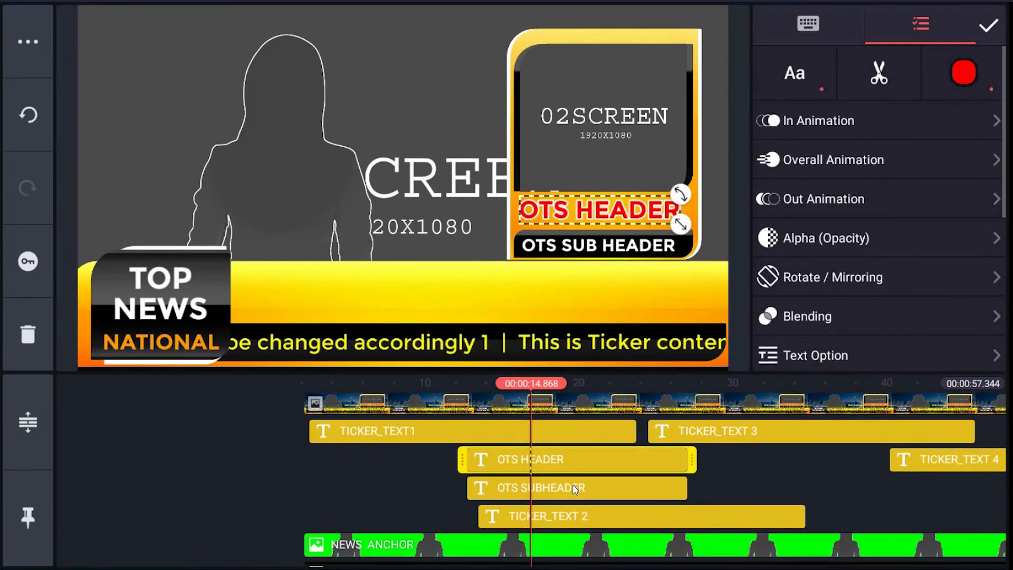
pyautogui.click(575, 488)
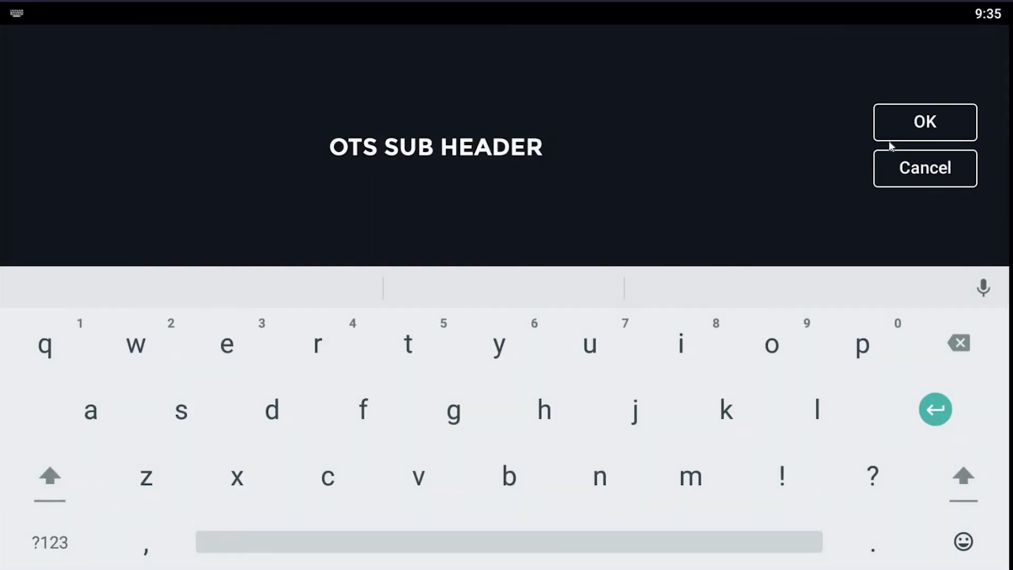
pyautogui.click(925, 123)
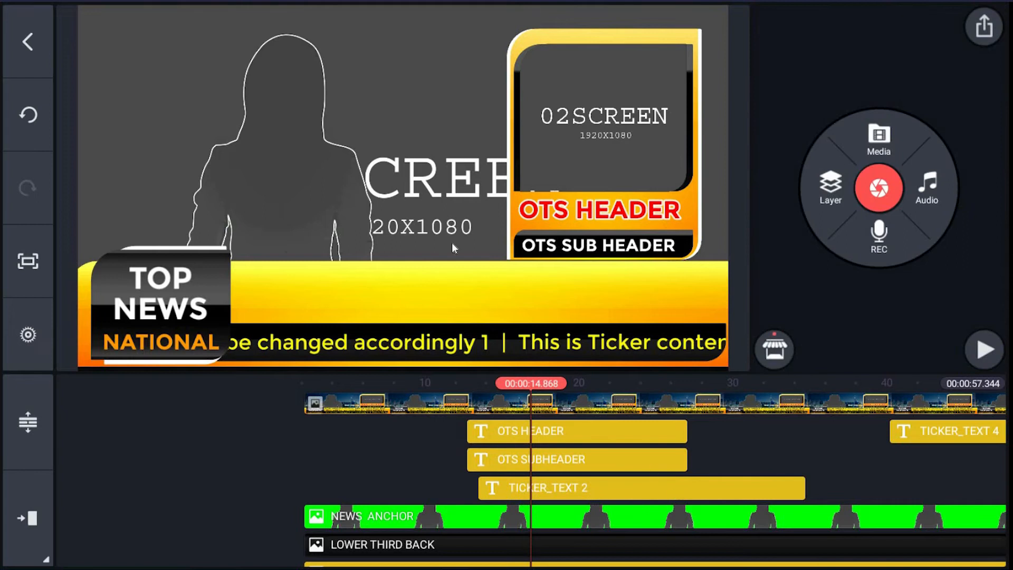
pyautogui.scroll(-3)
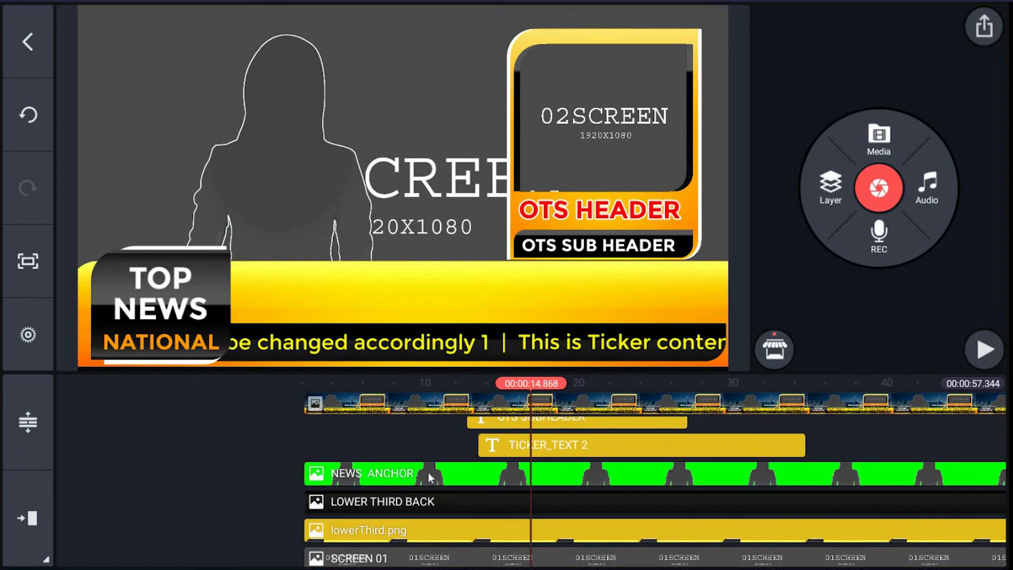
# Step: Replace the NEWS ANCHOR placeholder layer with the anchor_table green-screen video from SharedFolder
pyautogui.click(381, 473)
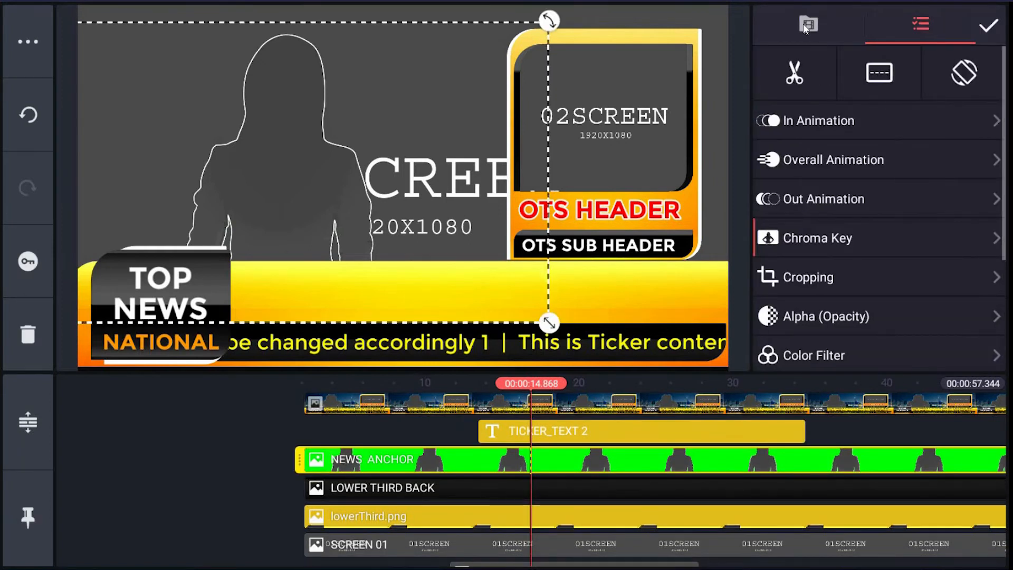
pyautogui.click(810, 25)
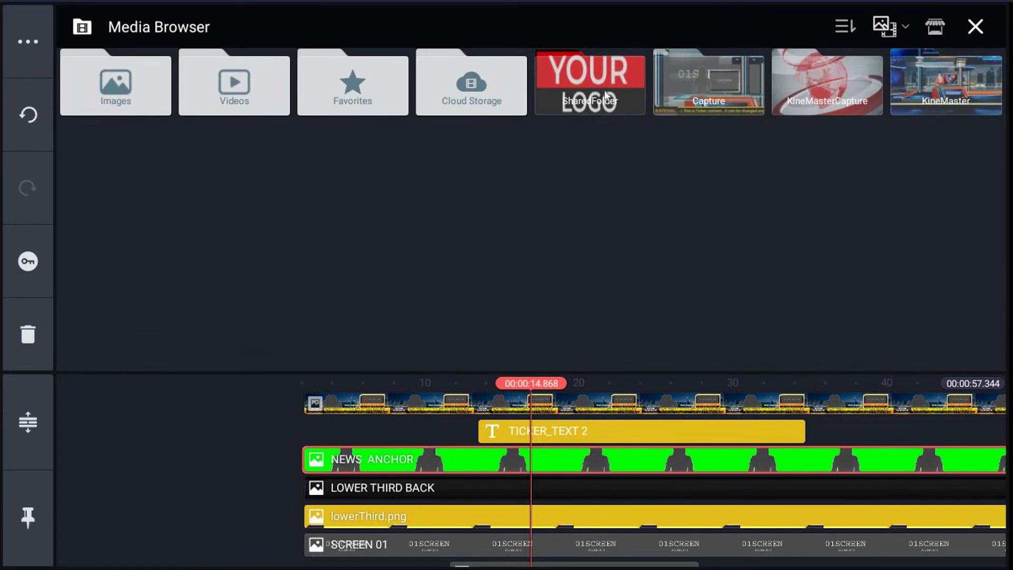
pyautogui.click(589, 82)
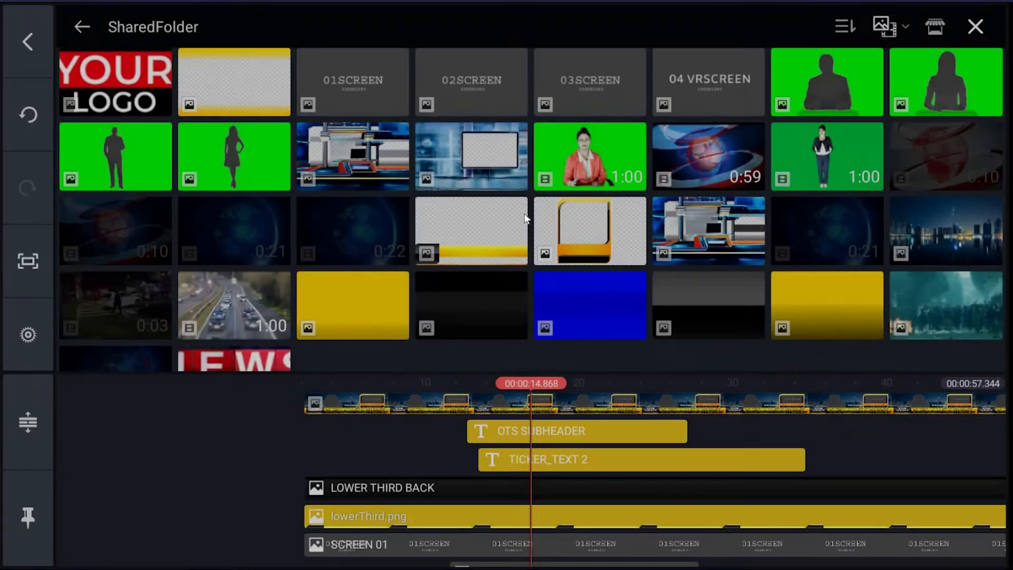
pyautogui.click(975, 26)
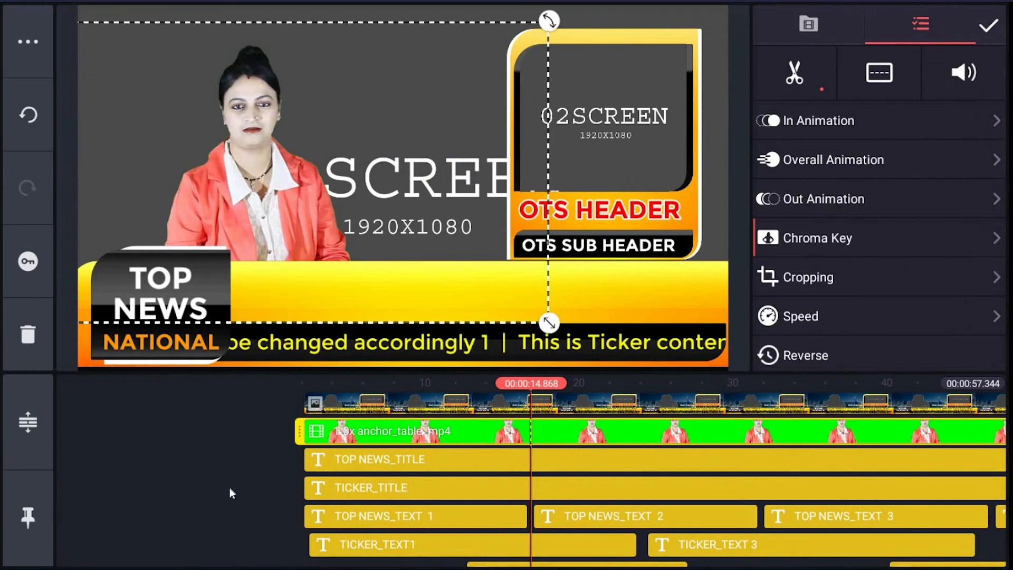
pyautogui.scroll(-3)
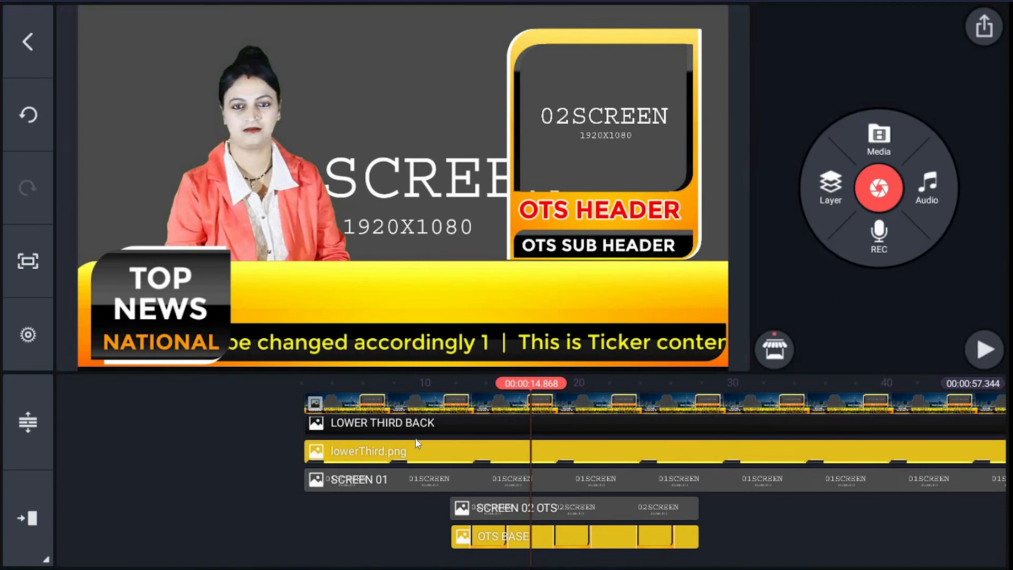
pyautogui.moveTo(410, 482)
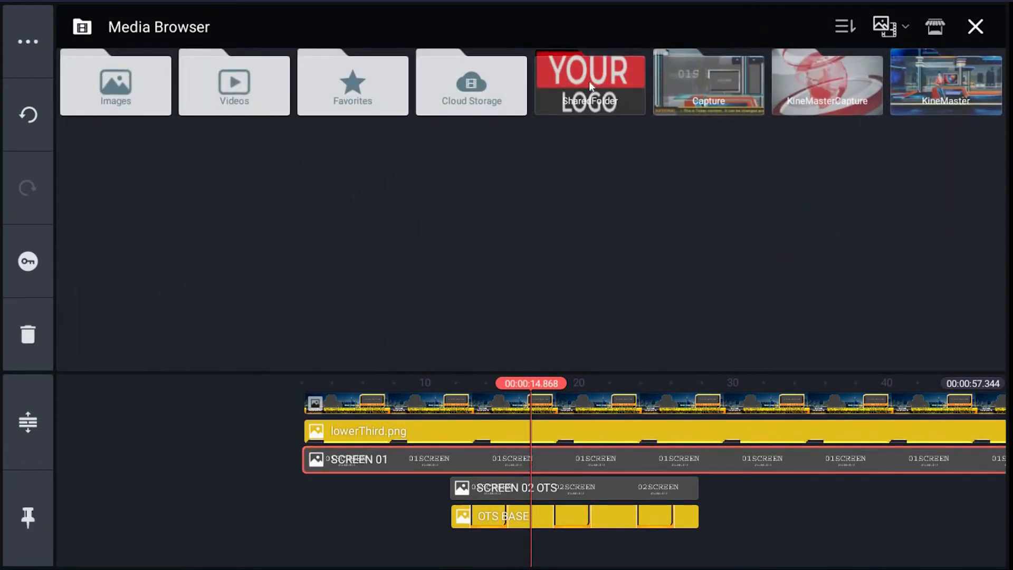
# Step: Choose the city skyline Bg.jpg from SharedFolder as the SCREEN 01 background
pyautogui.click(589, 82)
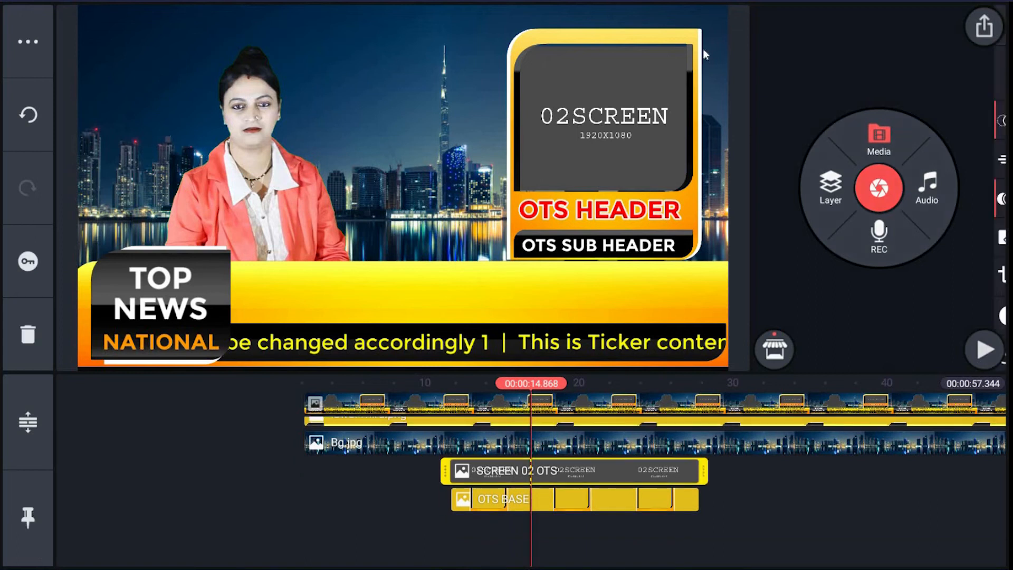
# Step: Replace the SCREEN 02 OTS placeholder with the Car highway traffic video from SharedFolder
pyautogui.click(573, 471)
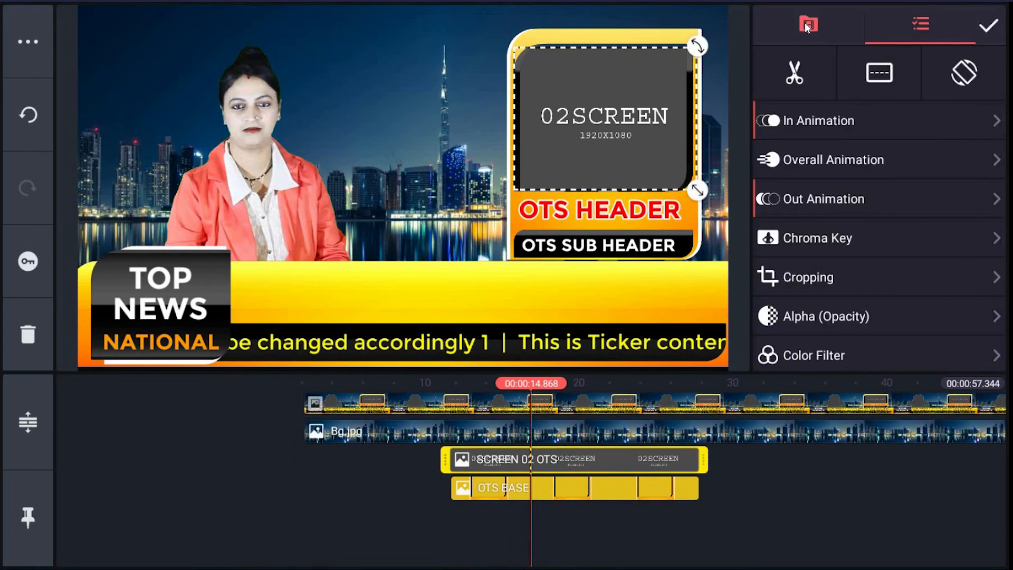
pyautogui.click(808, 24)
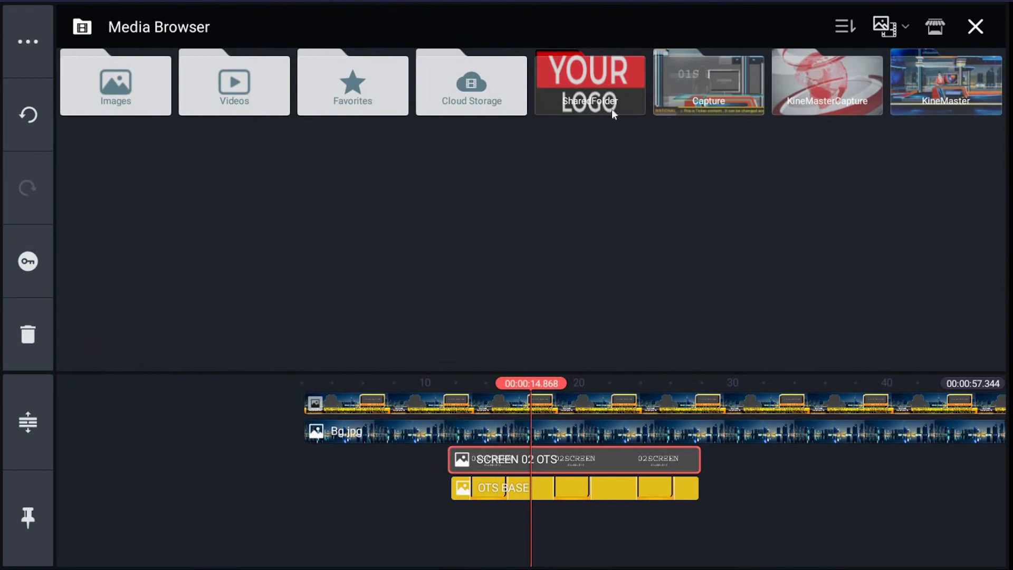
pyautogui.click(589, 83)
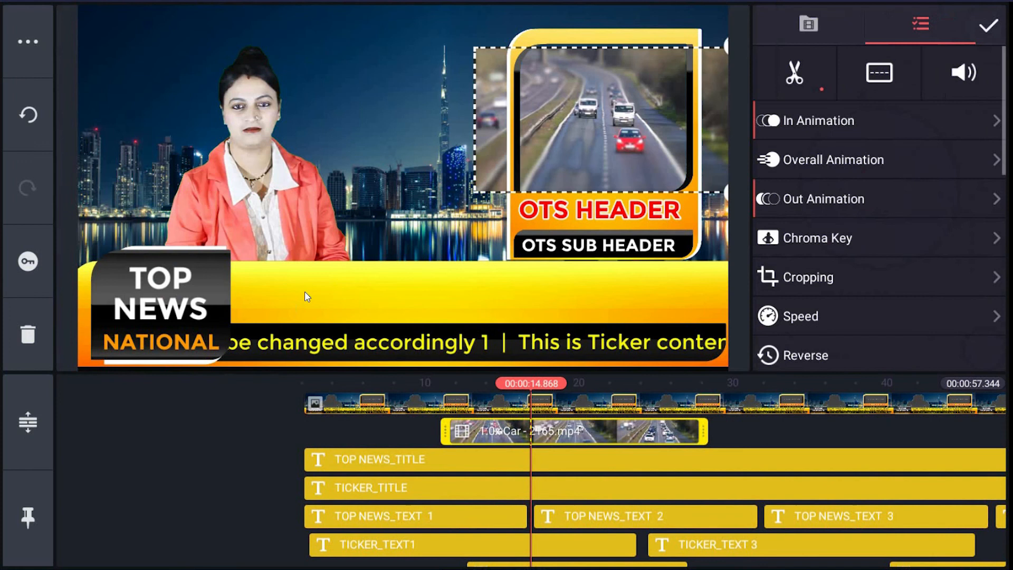
pyautogui.moveTo(833, 267)
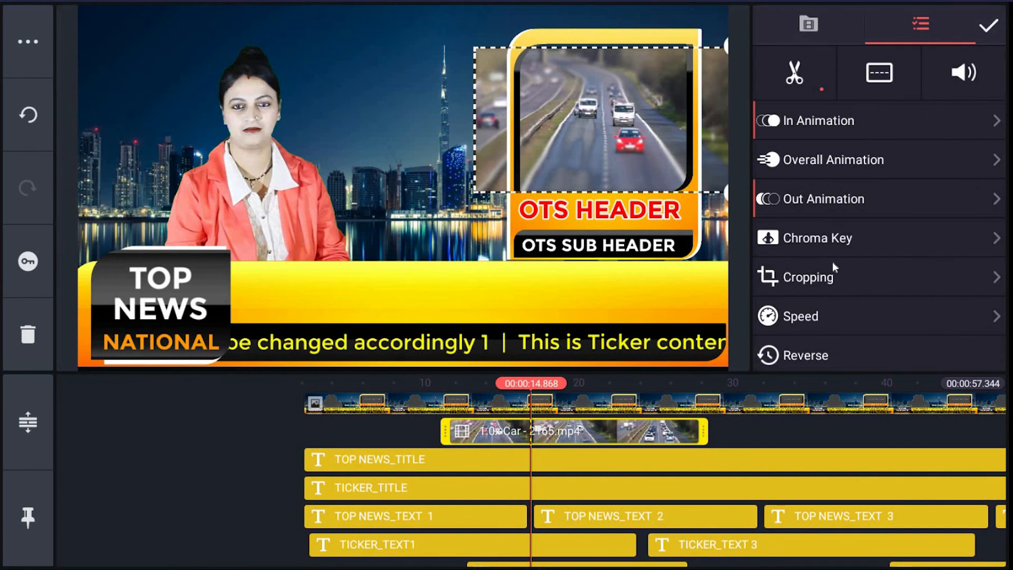
pyautogui.click(811, 277)
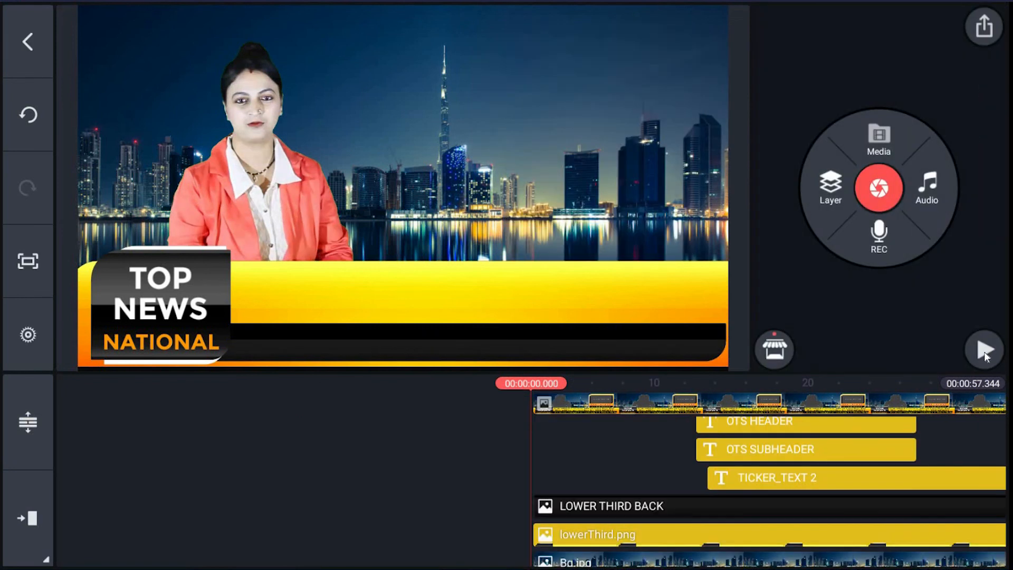
# Step: Play the finished broadcast from the start to review anchor, headline and ticker
pyautogui.click(983, 350)
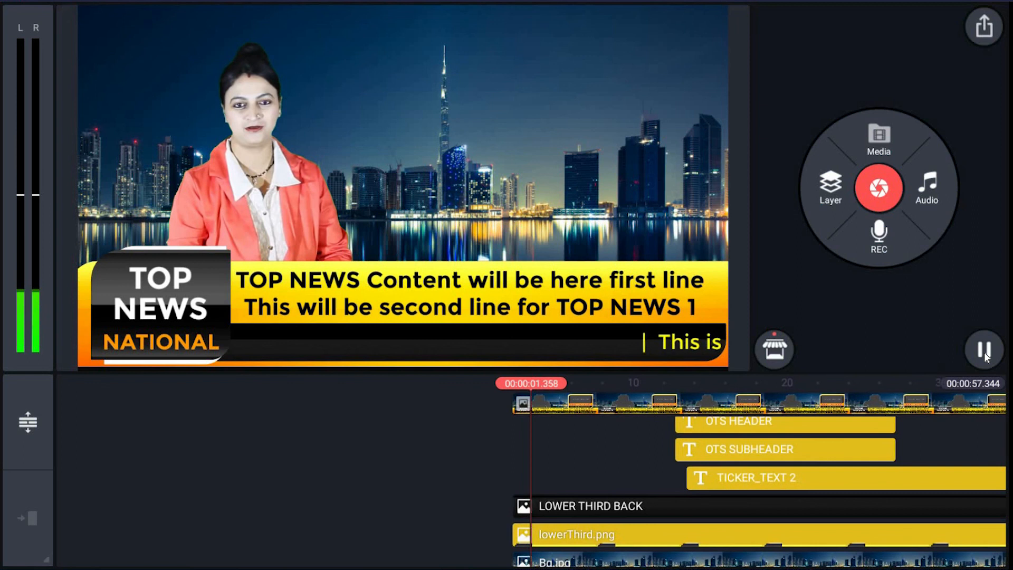